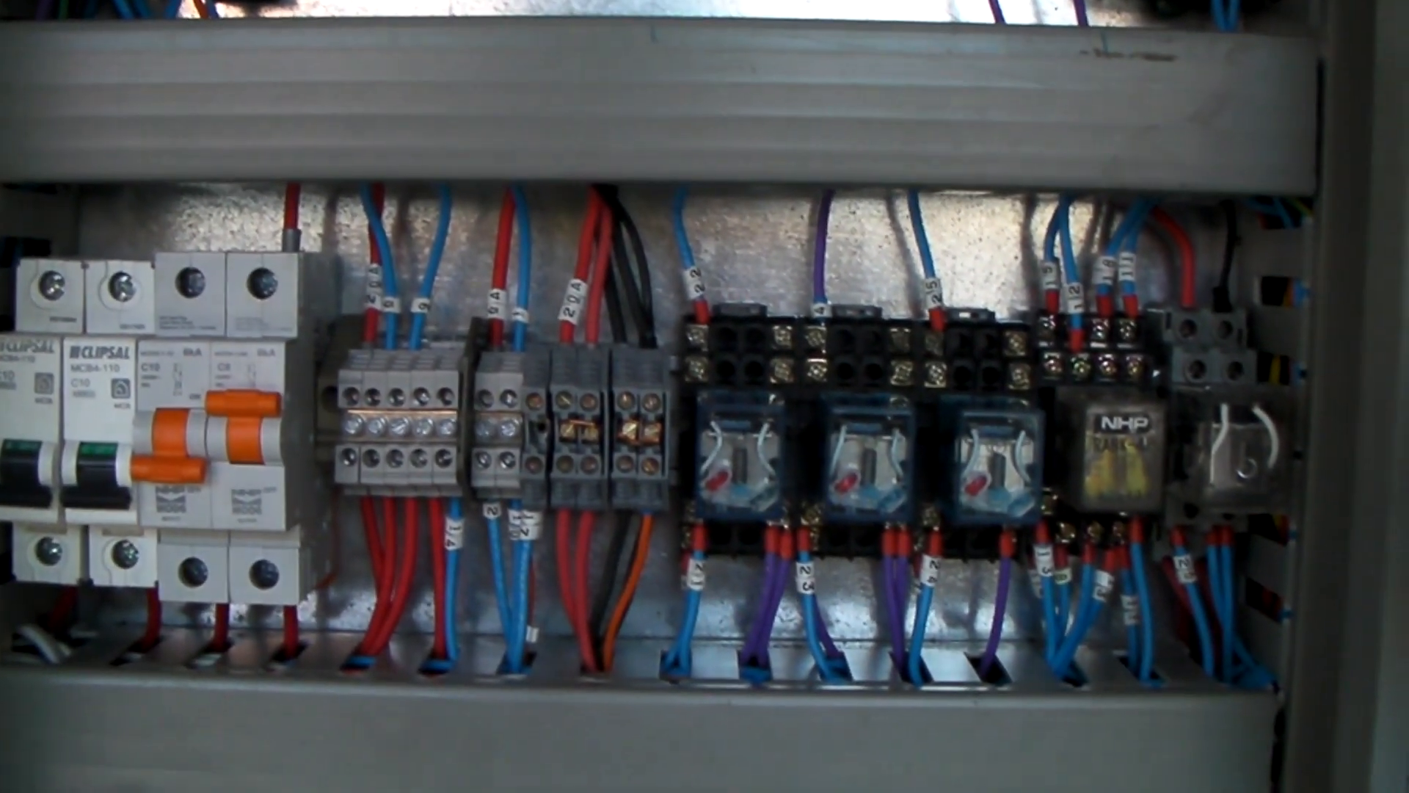
mouse_move(704, 396)
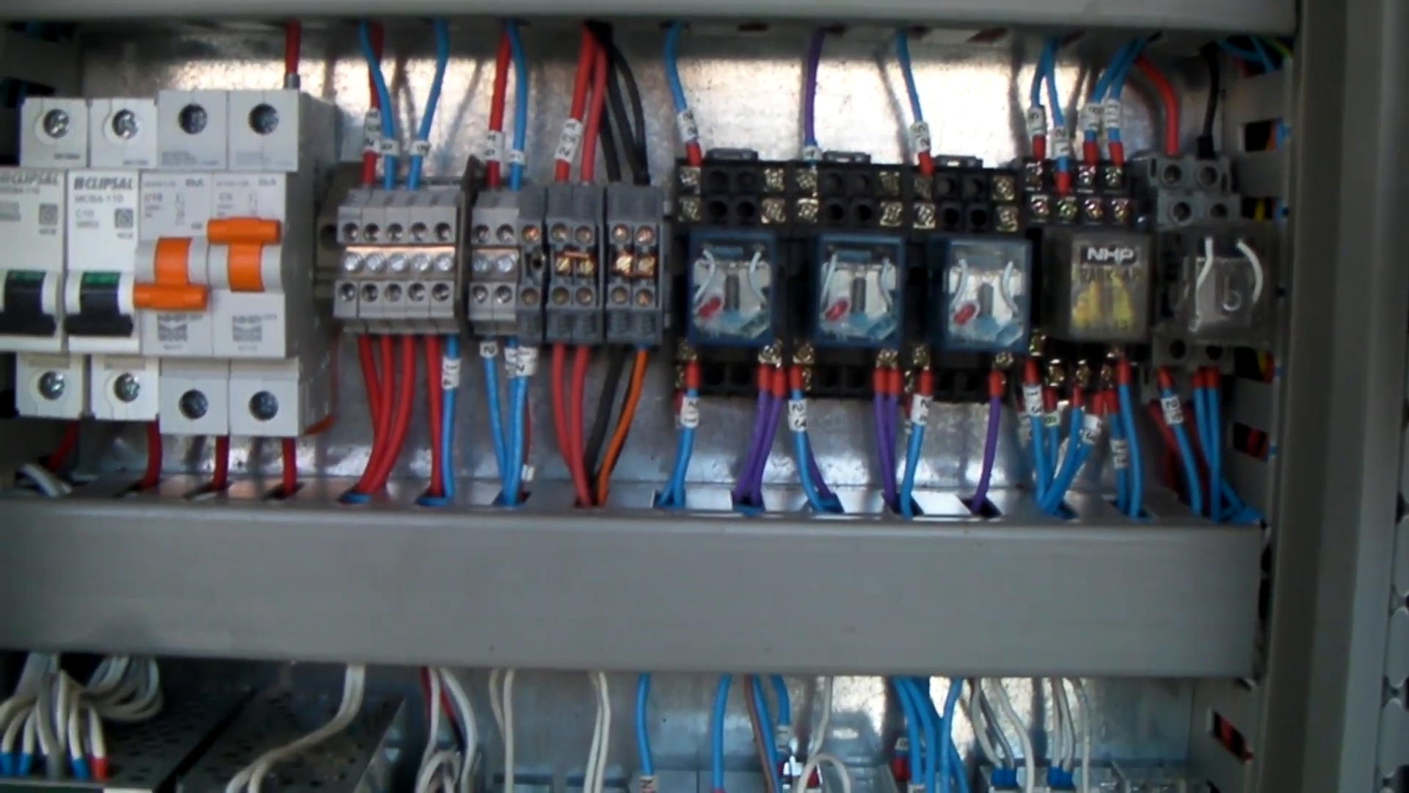